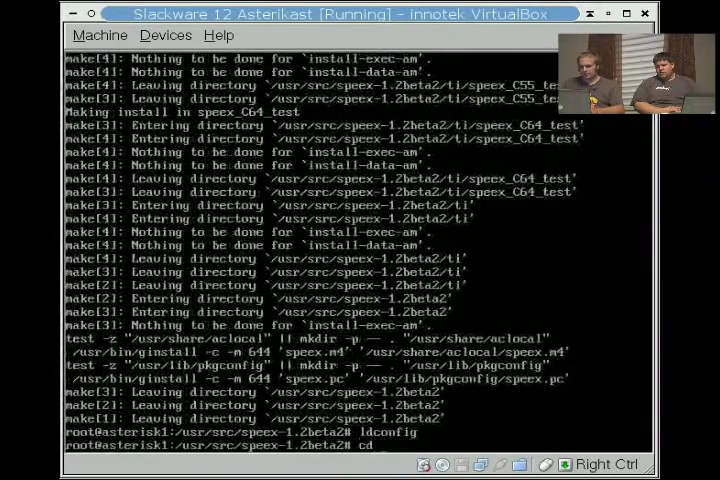
From /usr/src, wget asterisk-1.4-current.tar.gz from downloads.digium.com.
{"action": "key", "text": "Return"}
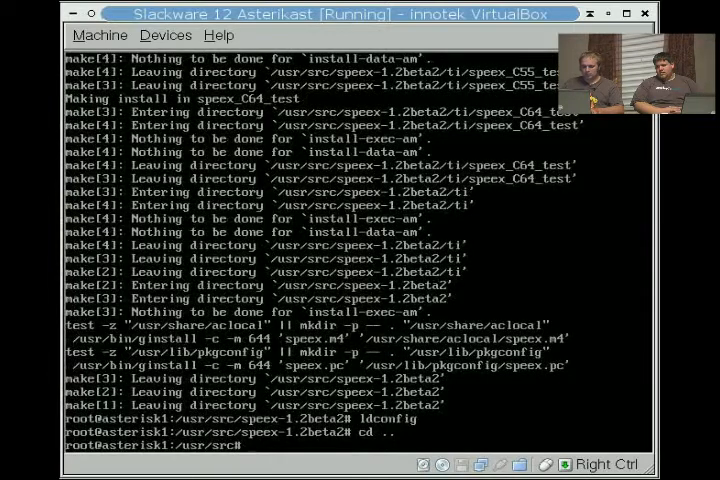
{"action": "type", "text": "wget http://downloads.digium.com"}
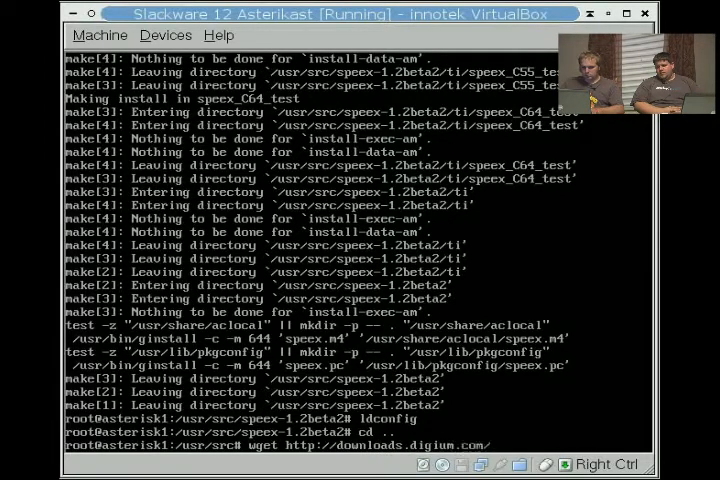
{"action": "type", "text": "/pub/asterisk/asterisk-"}
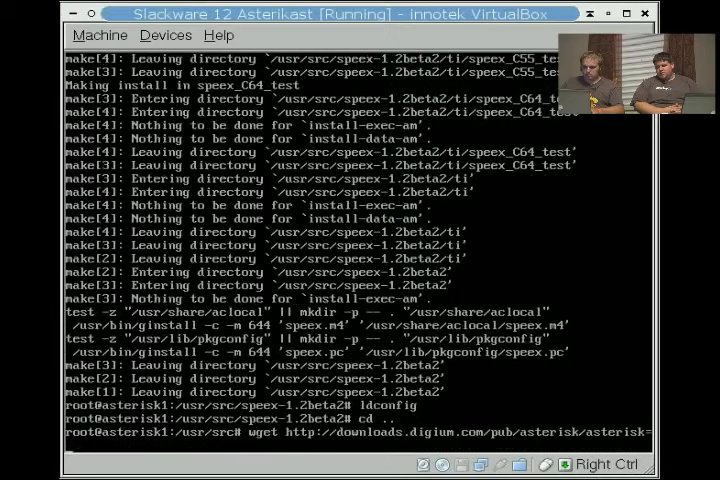
{"action": "type", "text": "1.4-"}
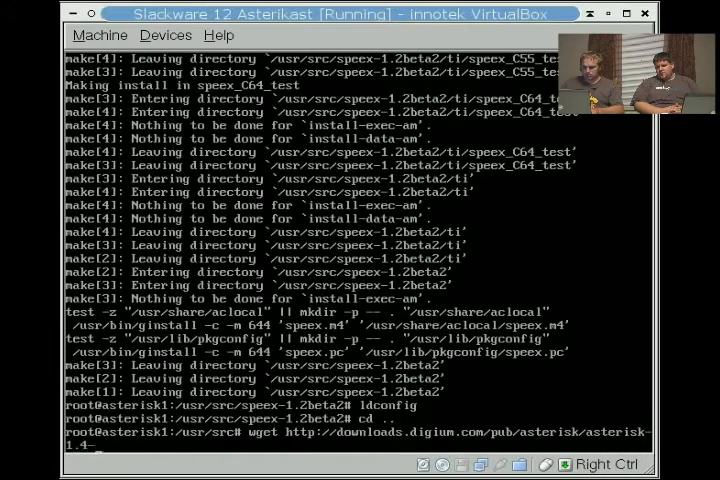
{"action": "type", "text": "current.tar.gz"}
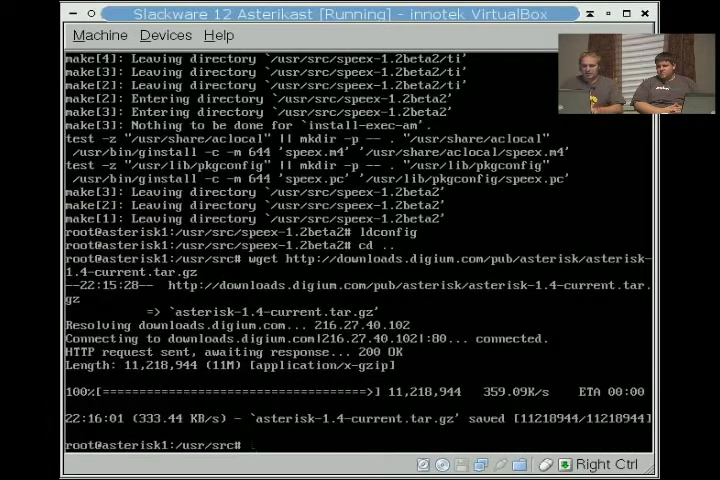
Extract asterisk-1.4-current.tar.gz with tar -zxvf and change into asterisk-1.4.11/.
{"action": "type", "text": "tar -zxvf a"}
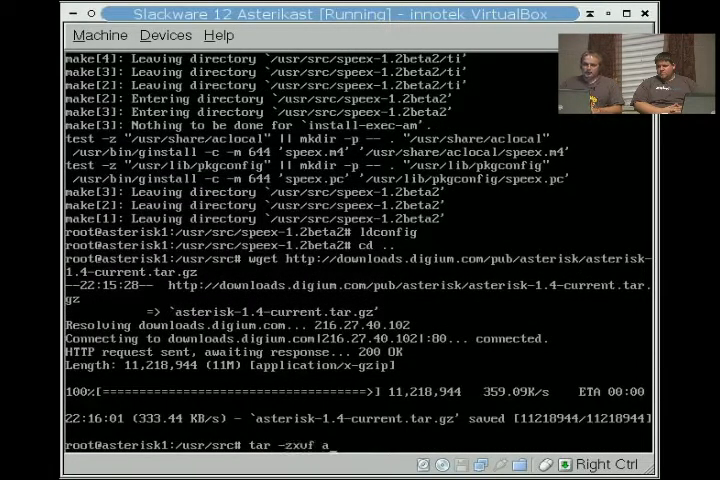
{"action": "type", "text": "sterisk-1.4-current.tar.gz"}
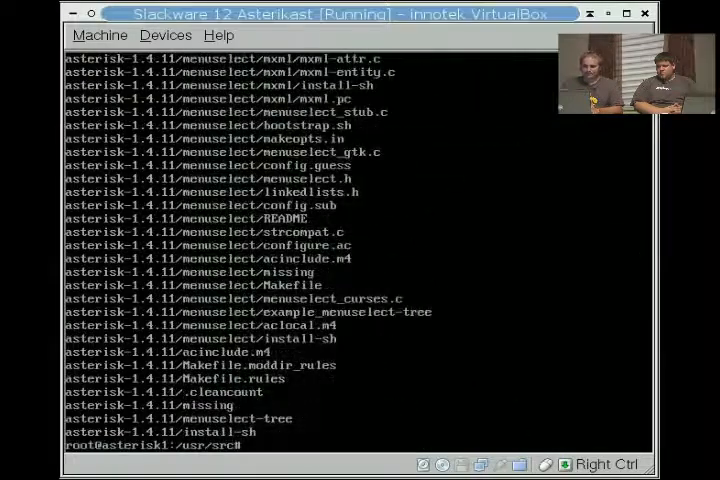
{"action": "type", "text": "cd asterisk-1.4.11/"}
{"action": "type", "text": "pico MAk"}
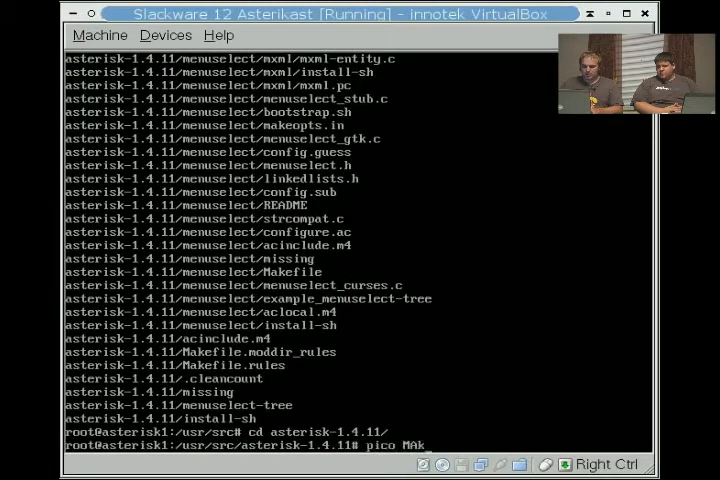
Edit the Makefile in pico so ASTVARRUNDIR ends in /run/asterisk, and save.
{"action": "key", "text": "Return"}
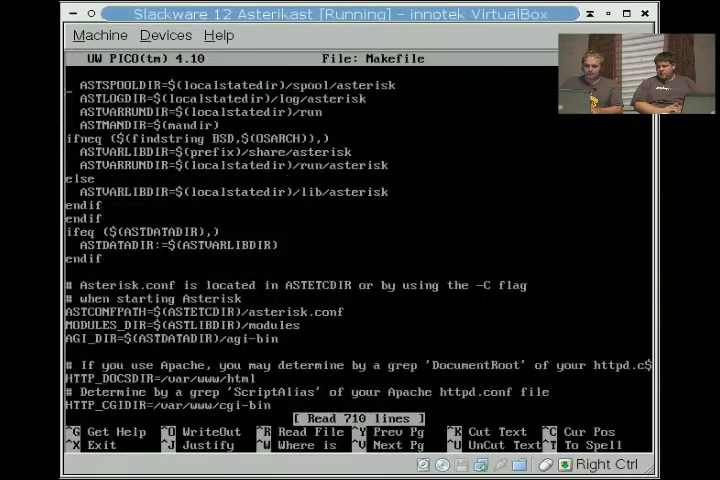
{"action": "scroll", "scroll_direction": "up", "scroll_amount": 3}
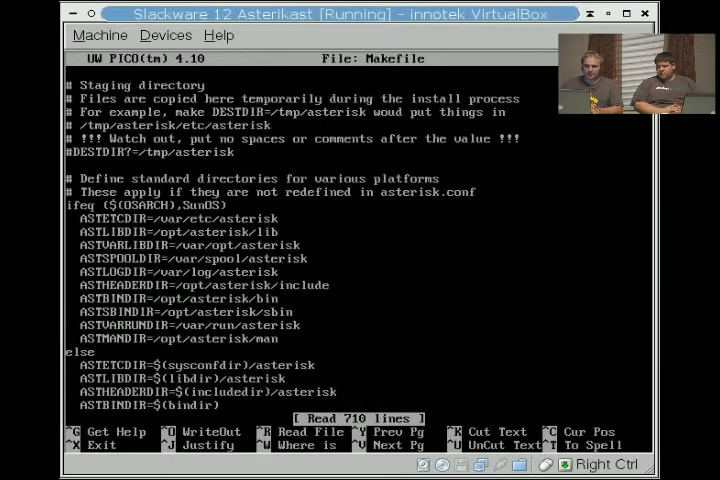
{"action": "scroll", "scroll_direction": "down", "scroll_amount": 3}
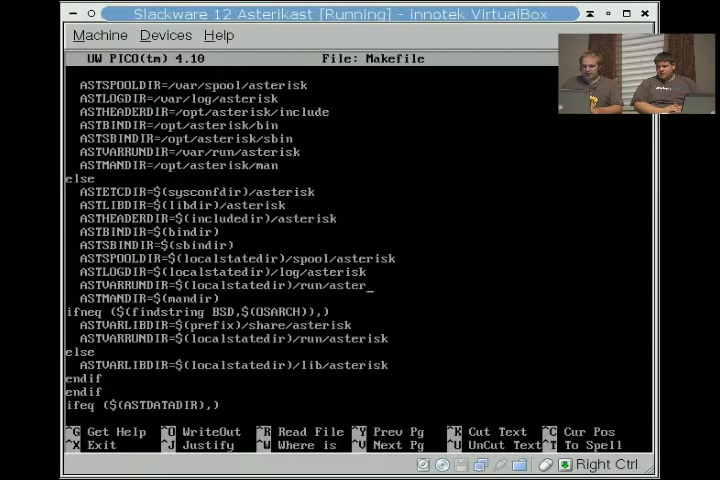
{"action": "key", "text": "ctrl+x"}
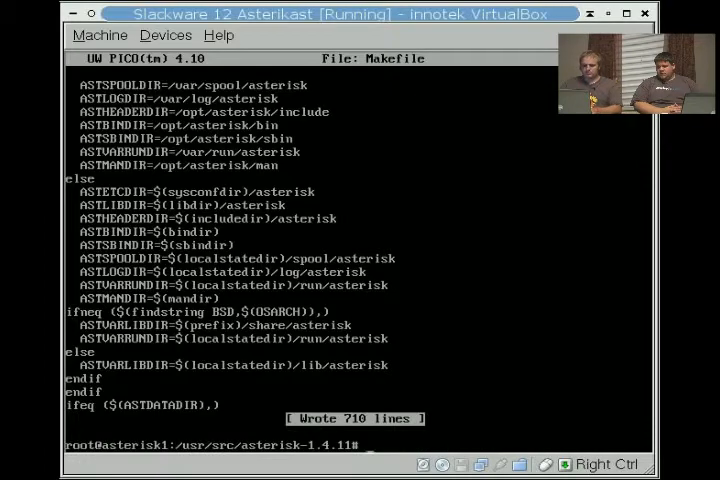
Run ./configure and follow its output until 'Package configured for linux-gnu on i686' appears.
{"action": "type", "text": "./configure"}
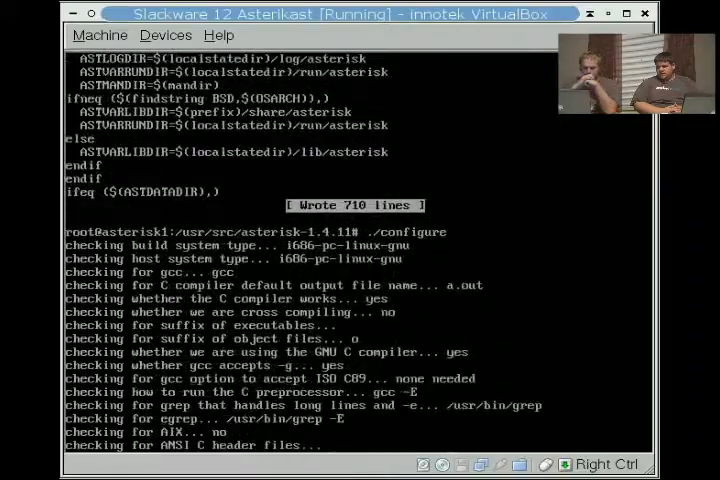
{"action": "scroll", "scroll_direction": "down", "scroll_amount": 3}
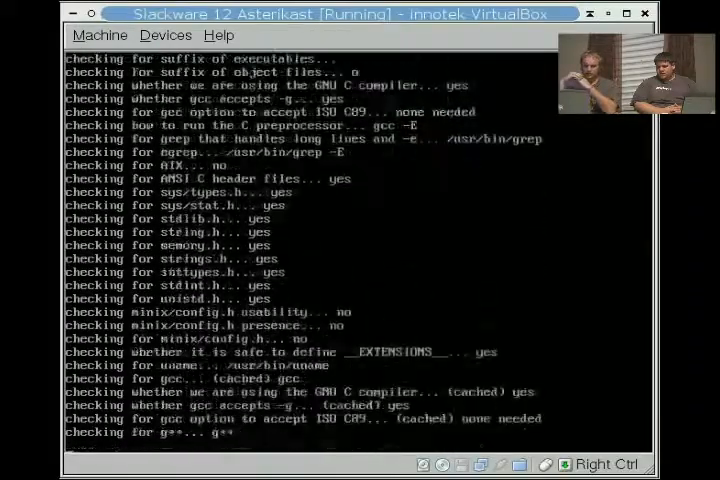
{"action": "scroll", "scroll_direction": "down", "scroll_amount": 3}
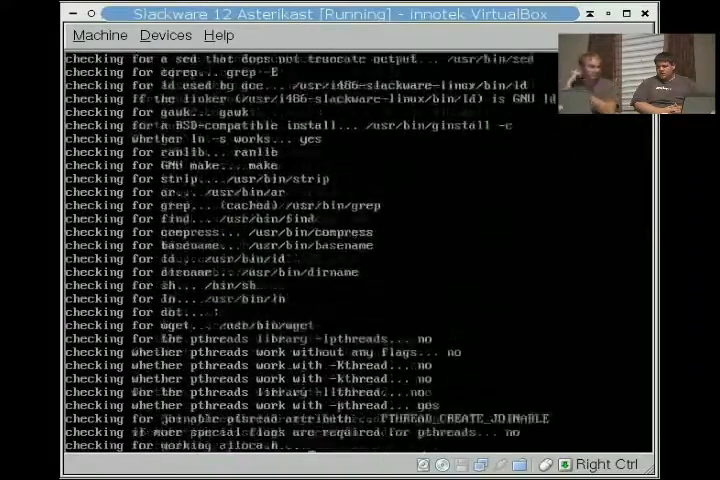
{"action": "scroll", "scroll_direction": "down", "scroll_amount": 3}
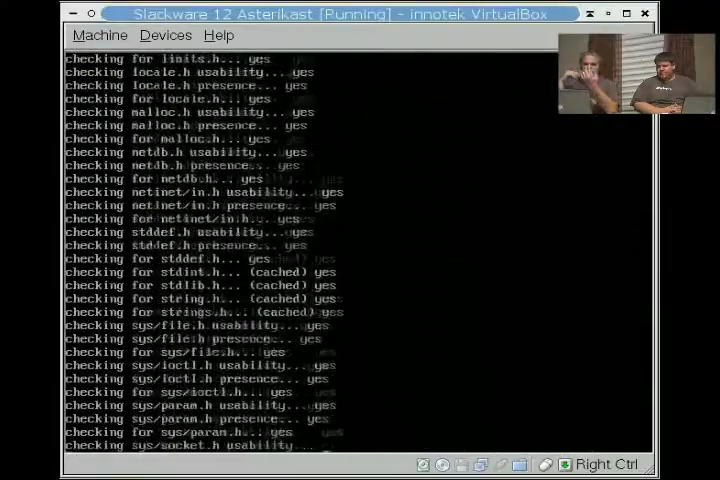
{"action": "scroll", "scroll_direction": "down", "scroll_amount": 3}
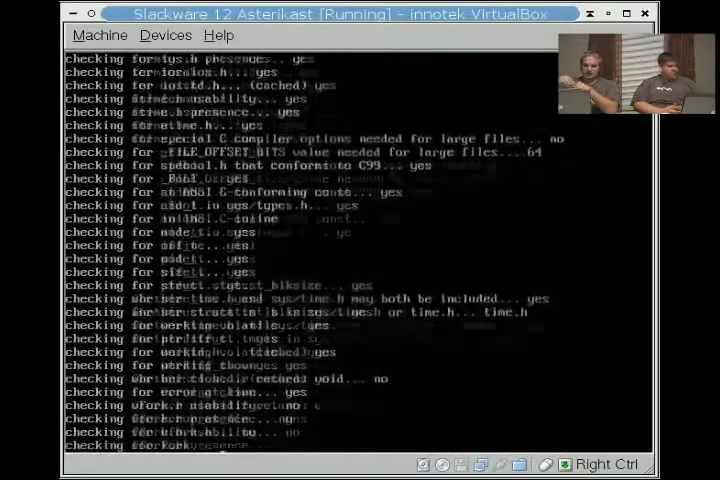
{"action": "scroll", "scroll_direction": "down", "scroll_amount": 3}
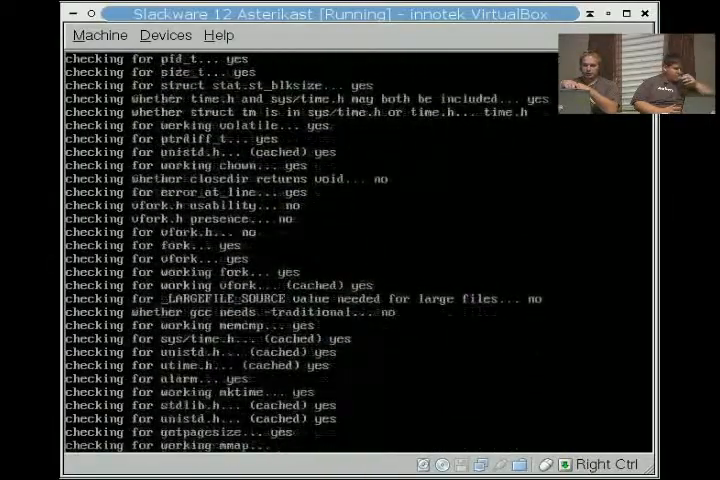
{"action": "scroll", "scroll_direction": "down", "scroll_amount": 3}
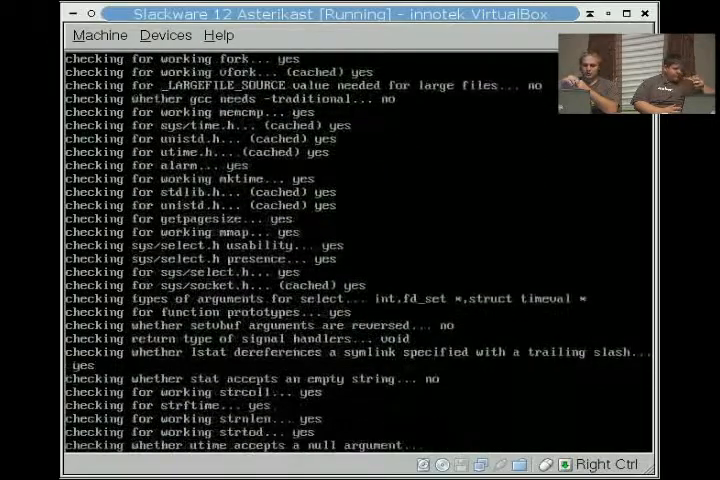
{"action": "scroll", "scroll_direction": "down", "scroll_amount": 3}
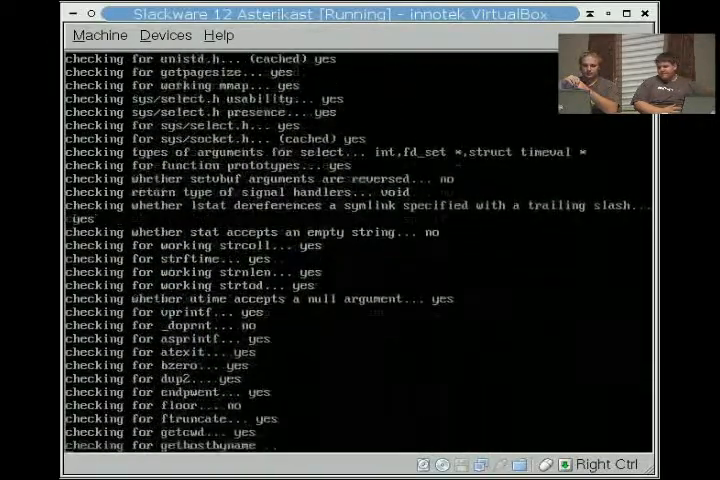
{"action": "scroll", "scroll_direction": "down", "scroll_amount": 3}
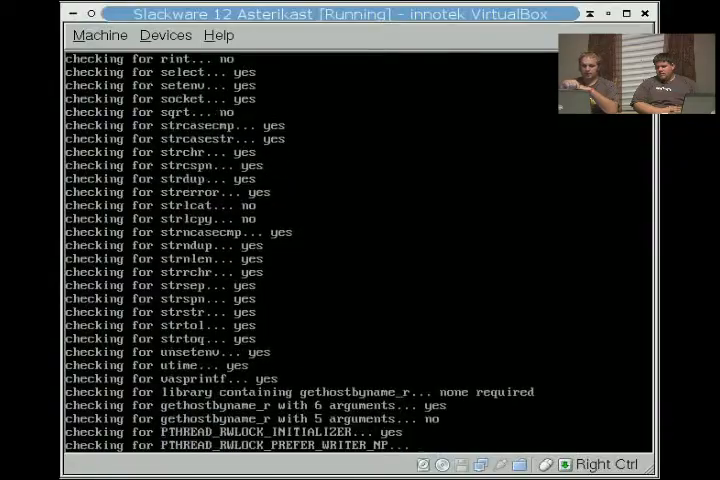
{"action": "scroll", "scroll_direction": "down", "scroll_amount": 3}
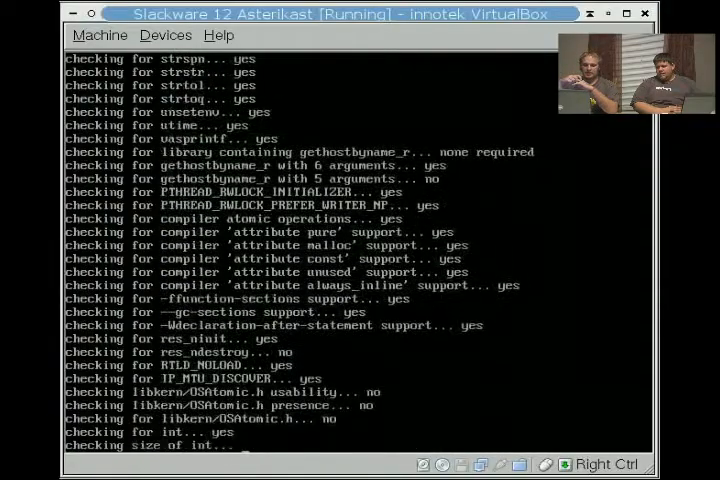
{"action": "scroll", "scroll_direction": "down", "scroll_amount": 3}
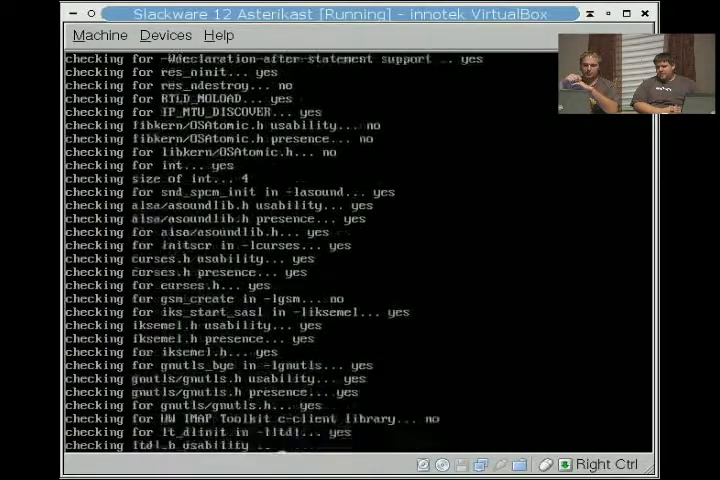
{"action": "scroll", "scroll_direction": "down", "scroll_amount": 3}
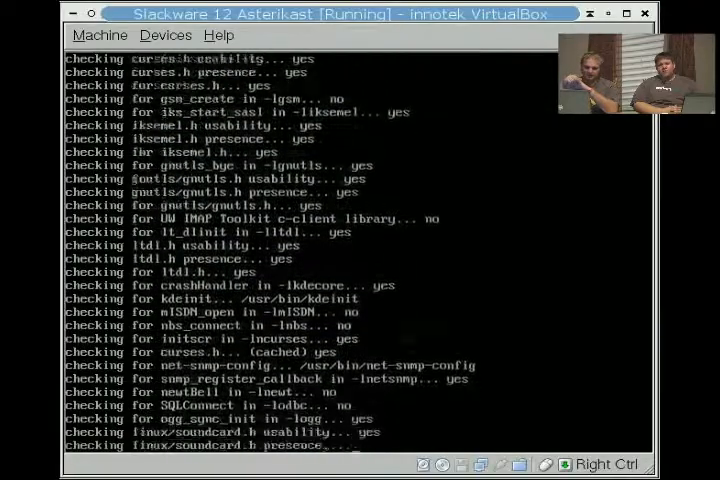
{"action": "scroll", "scroll_direction": "down", "scroll_amount": 3}
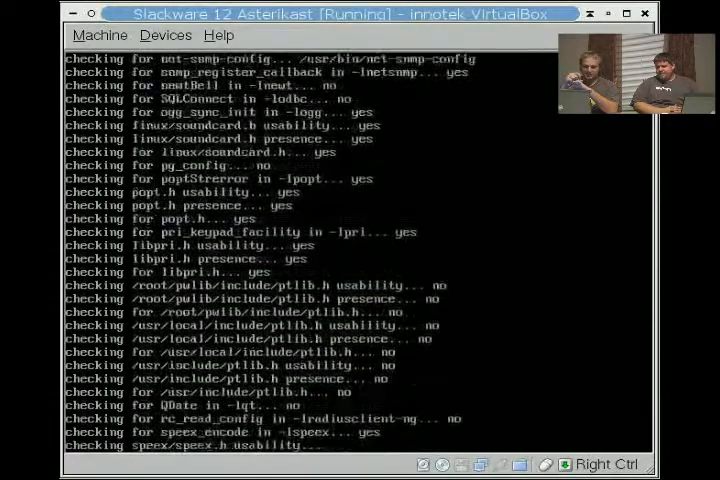
{"action": "scroll", "scroll_direction": "down", "scroll_amount": 3}
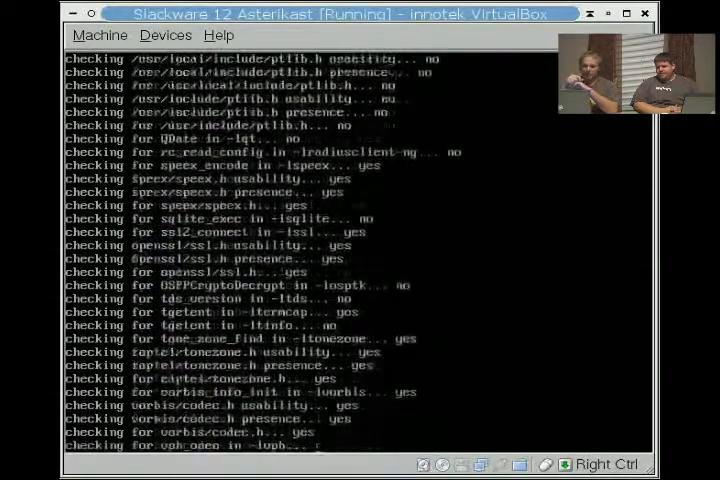
{"action": "scroll", "scroll_direction": "down", "scroll_amount": 3}
{"action": "type", "text": "make menusel"}
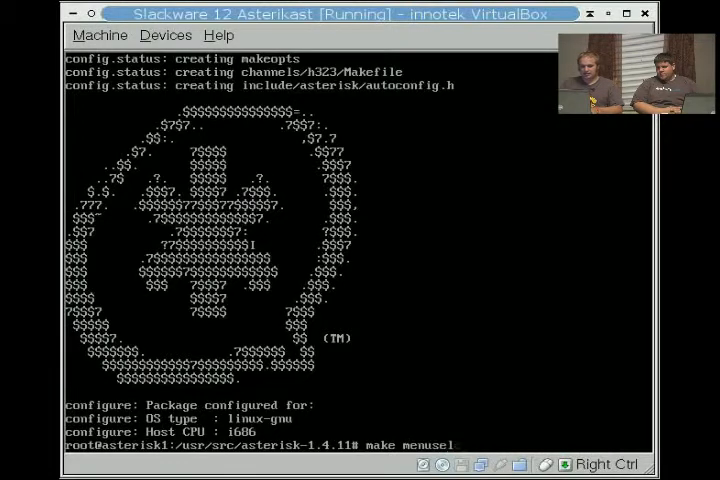
Run make menuselect to open the Asterisk Module Selection menu.
{"action": "type", "text": "ect"}
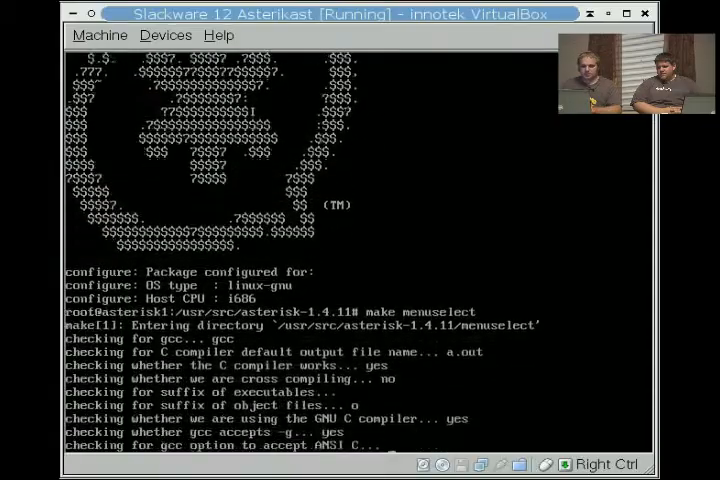
{"action": "scroll", "scroll_direction": "down", "scroll_amount": 3}
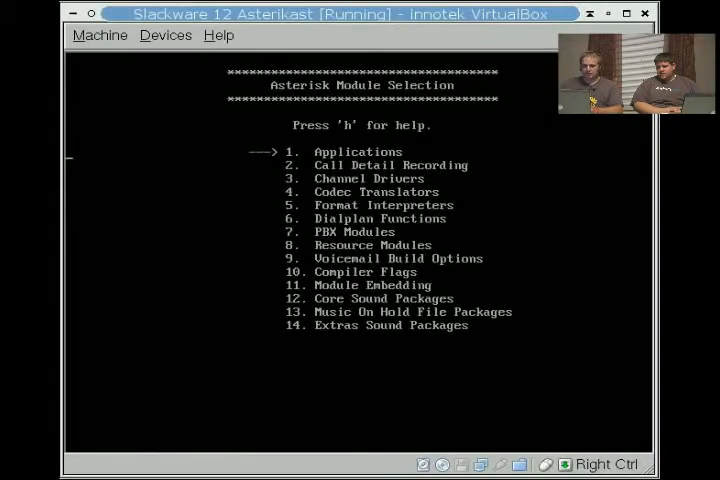
{"action": "key", "text": "Return"}
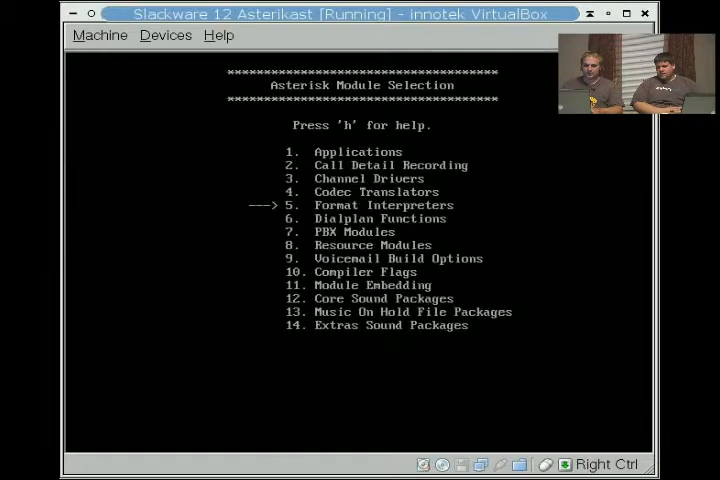
{"action": "key", "text": "Down"}
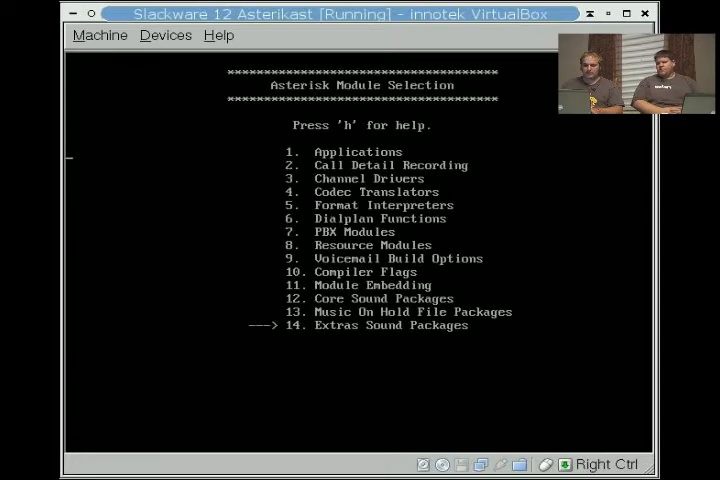
{"action": "key", "text": "Return"}
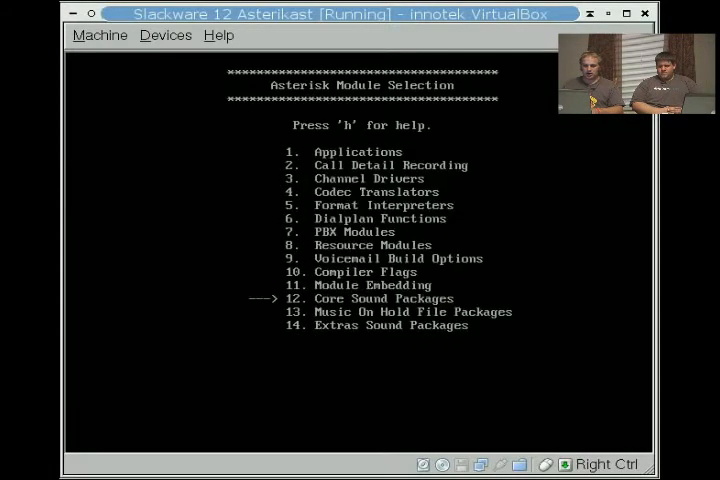
{"action": "key", "text": "Down"}
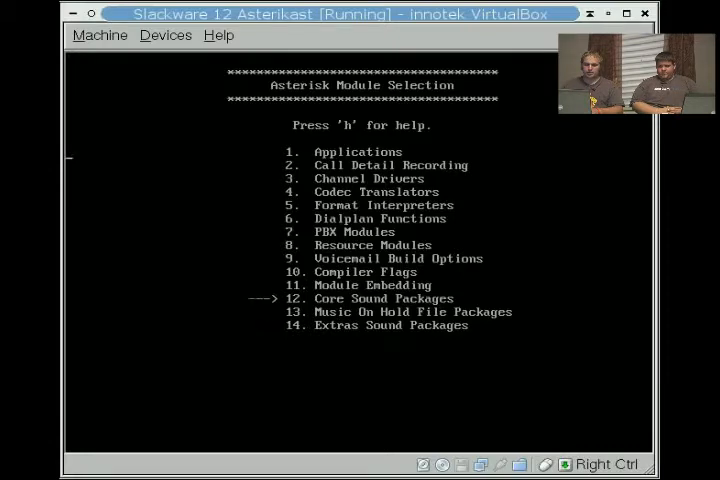
{"action": "key", "text": "Up"}
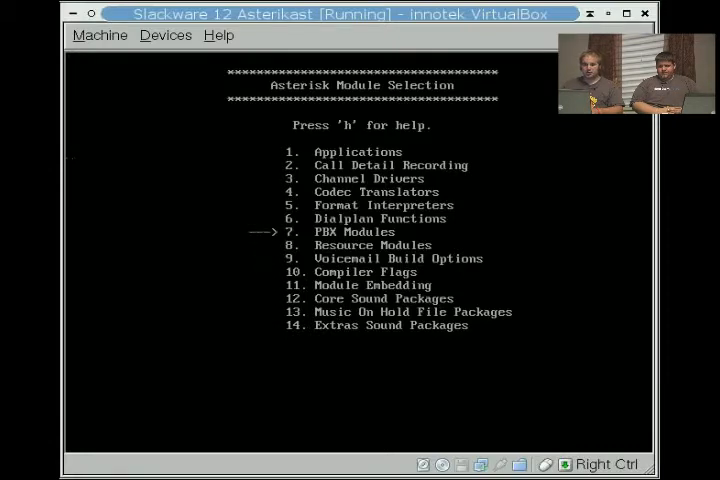
{"action": "key", "text": "Up"}
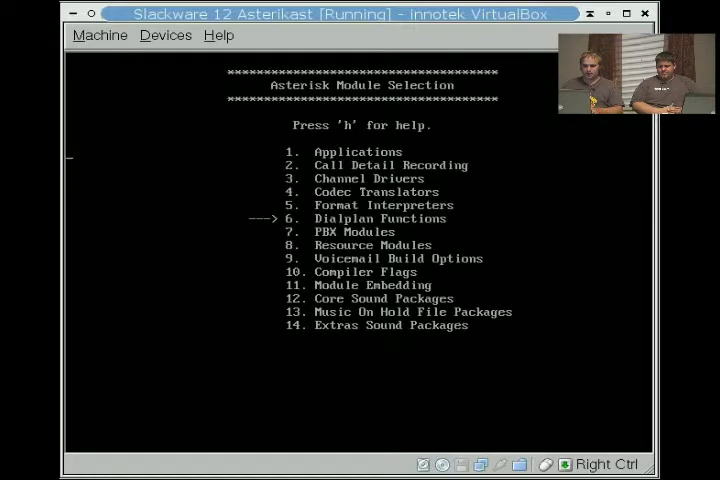